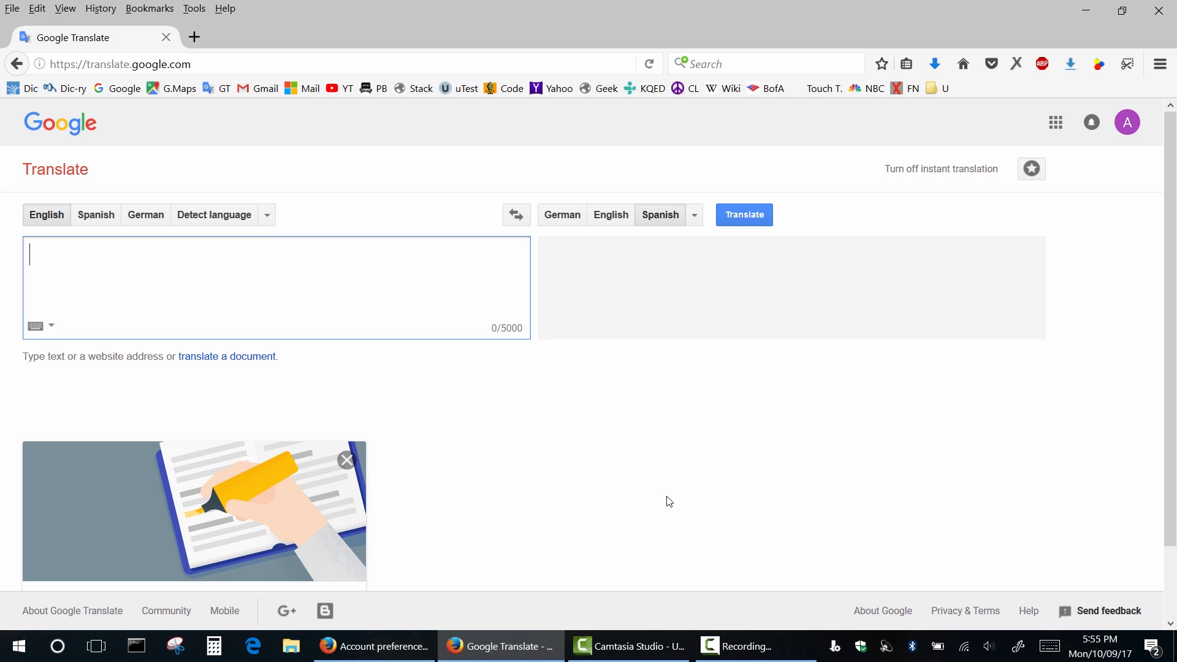
mouse_move(618, 460)
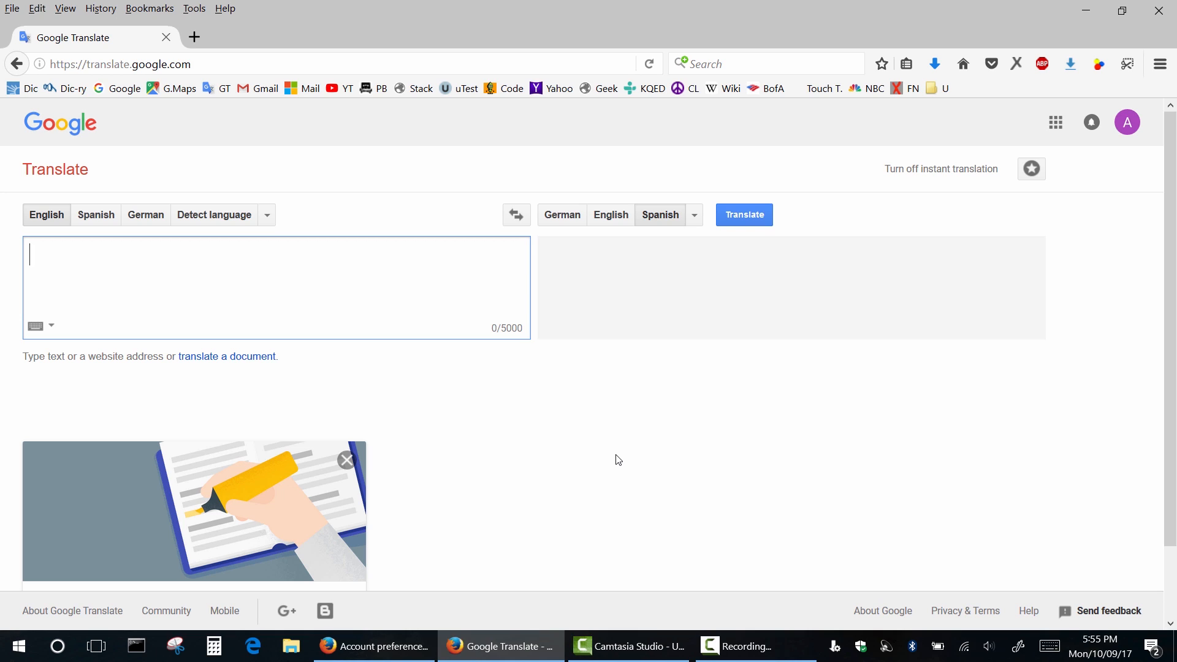
mouse_move(458, 394)
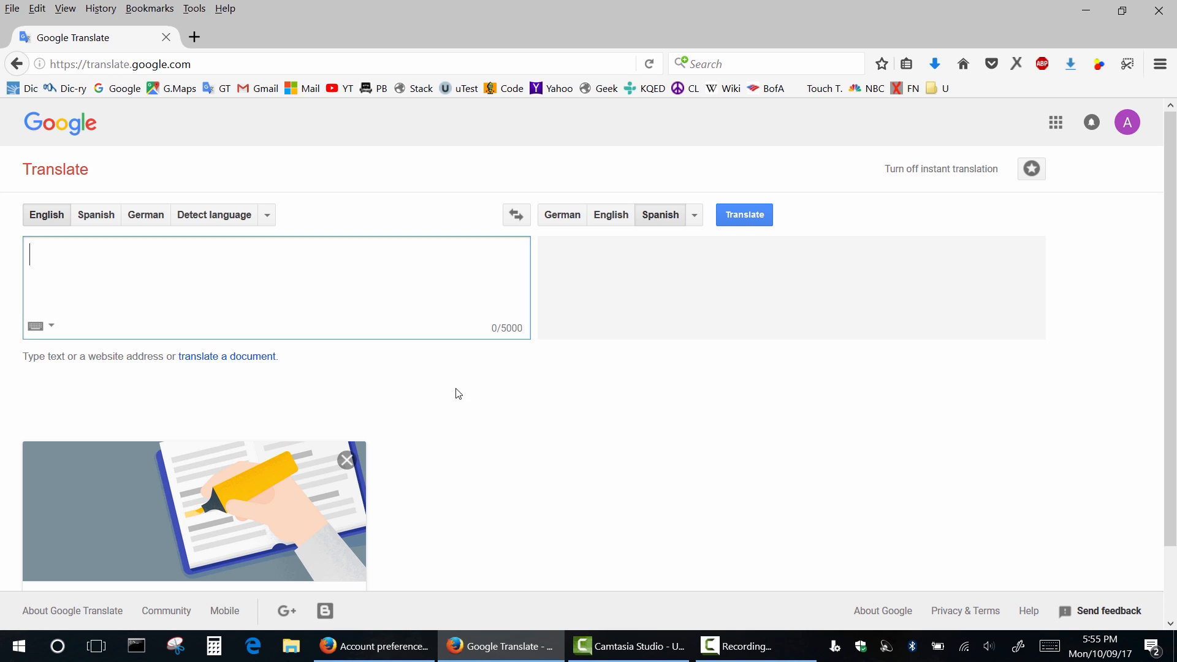
mouse_move(796, 384)
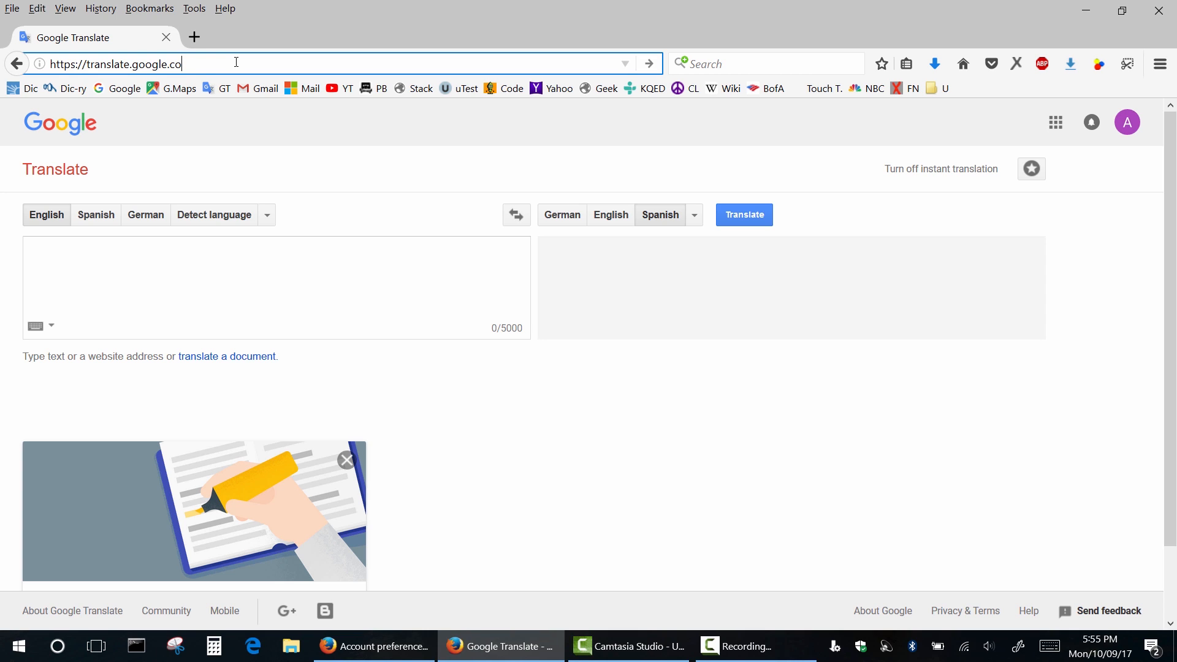
Step: Switch to translate.google.co.uk and paste the English word list Aluminum through Solder into the source box
text(.uk)
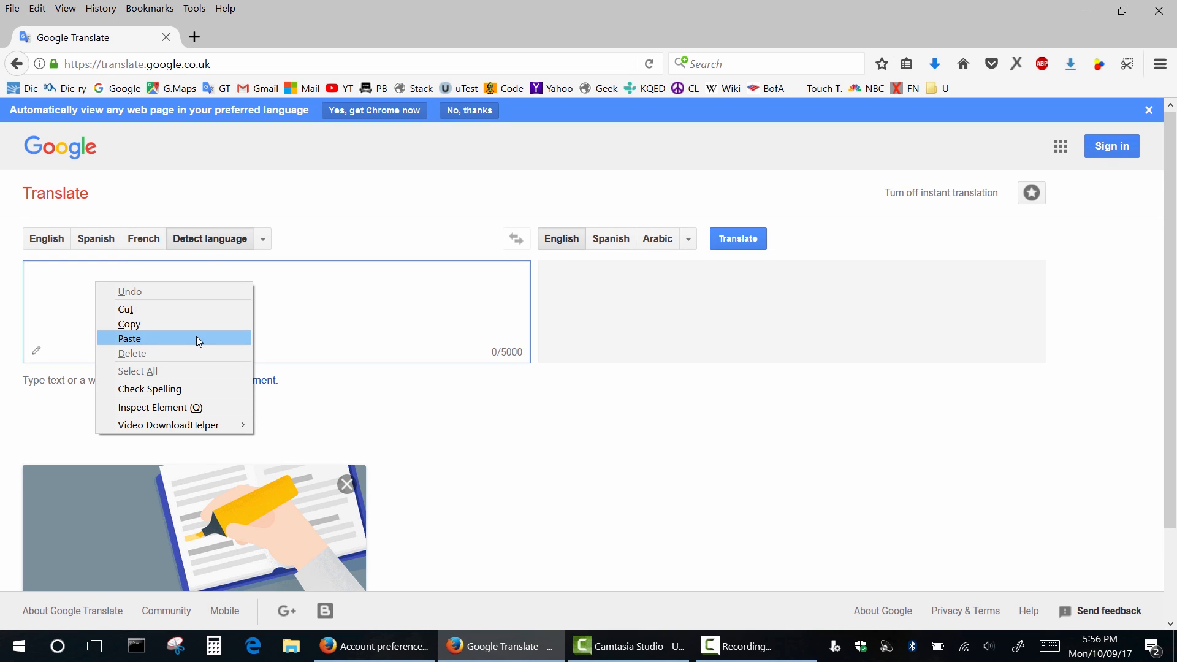
click(129, 339)
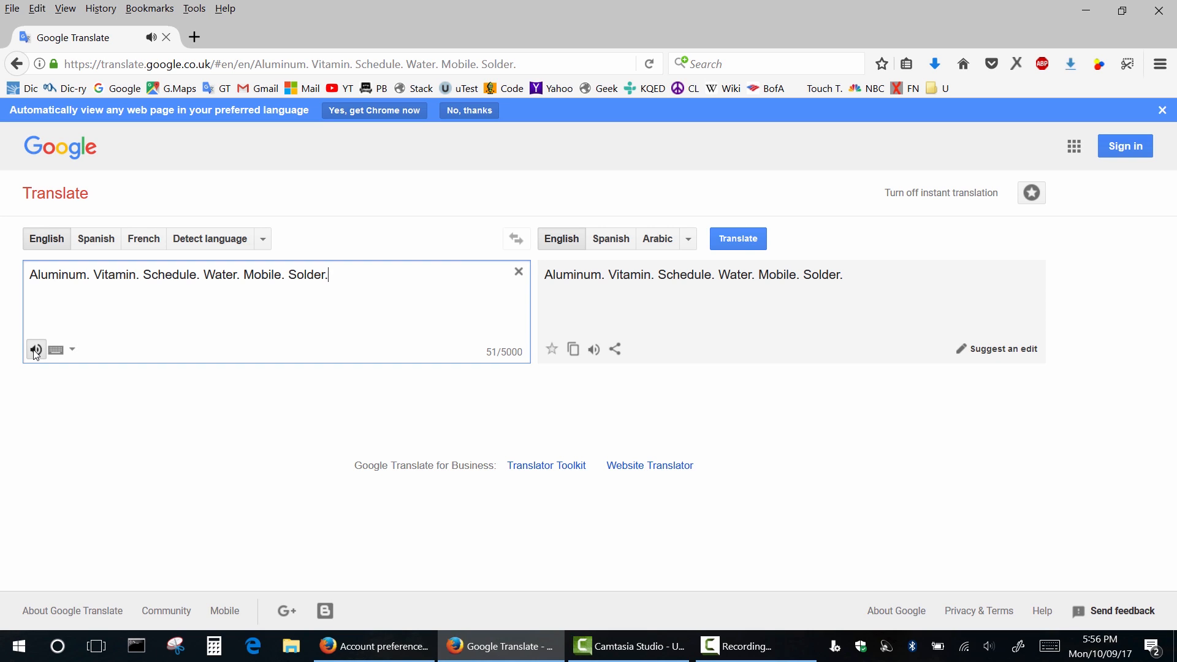
mouse_move(180, 380)
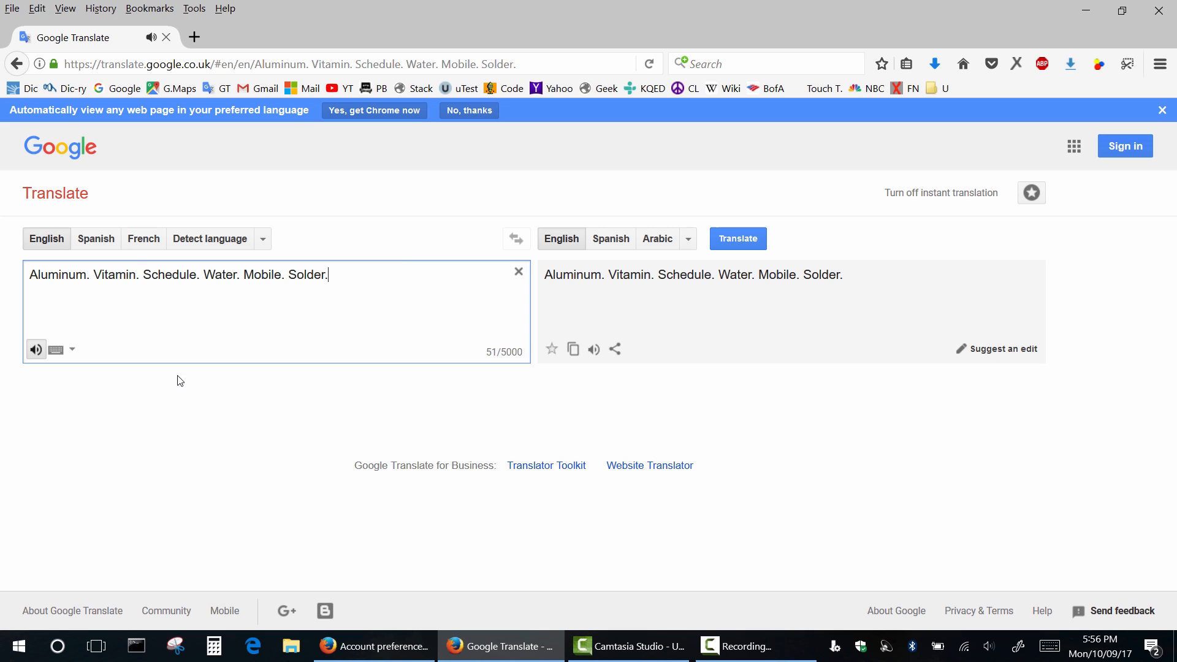
mouse_move(538, 347)
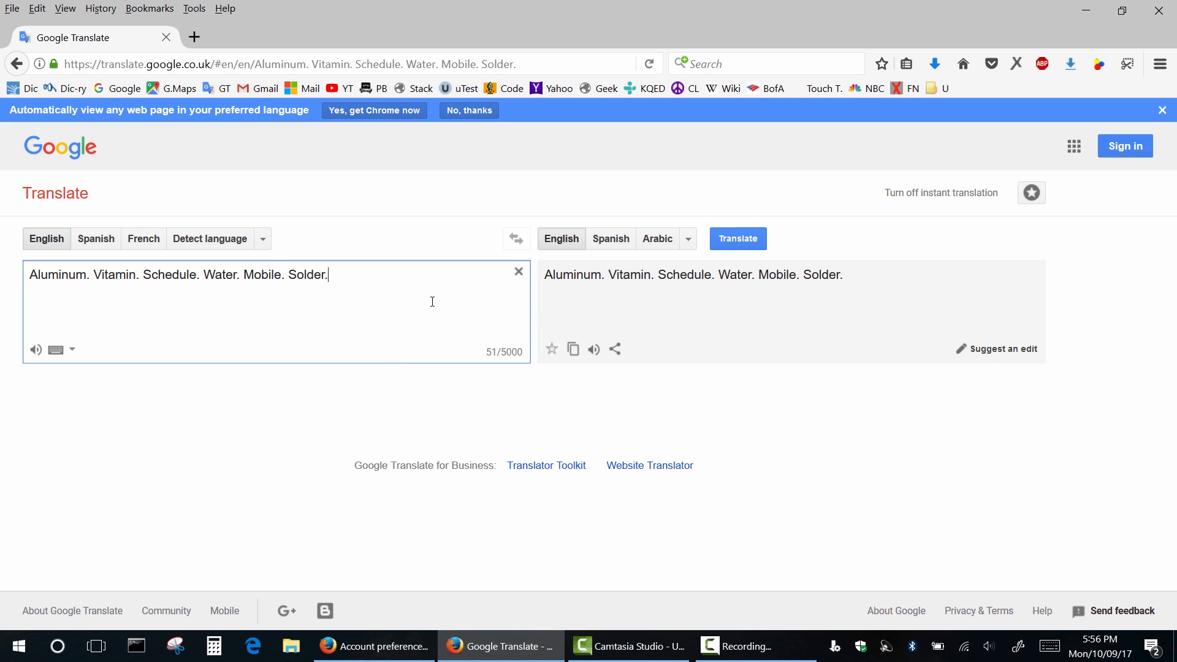
Step: Via the EU proxy, paste the word list for German translation (Aluminium, Zeitplan, Wasser, Lot) and play the English aloud
click(338, 63)
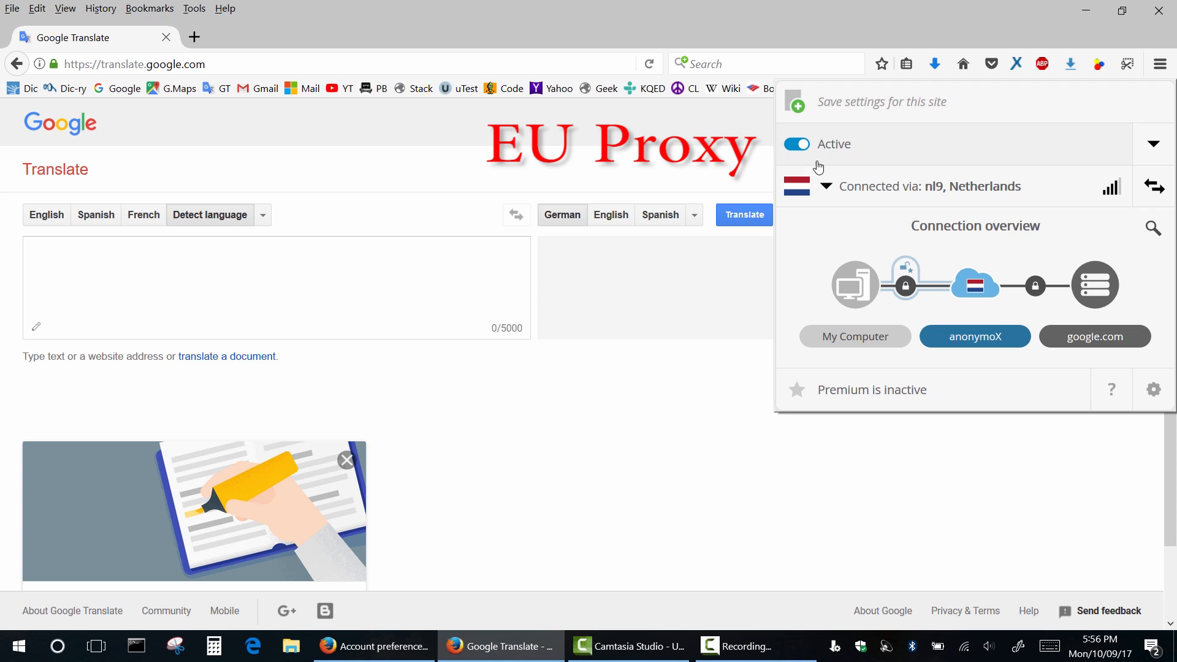
right_click(170, 280)
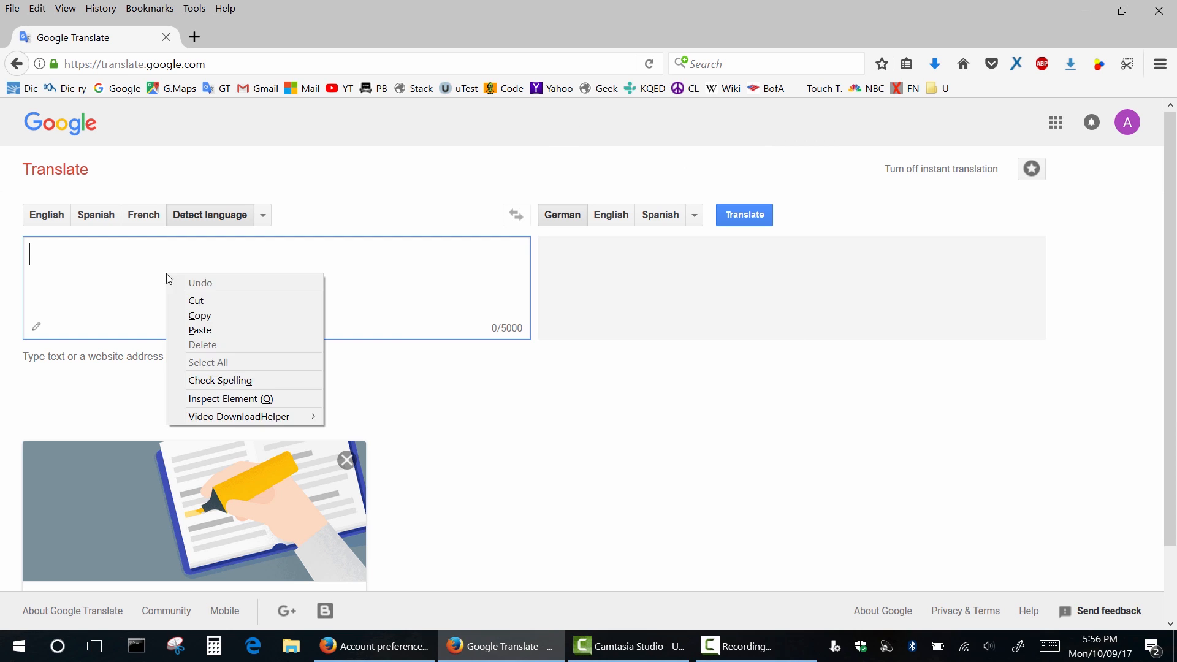
click(200, 331)
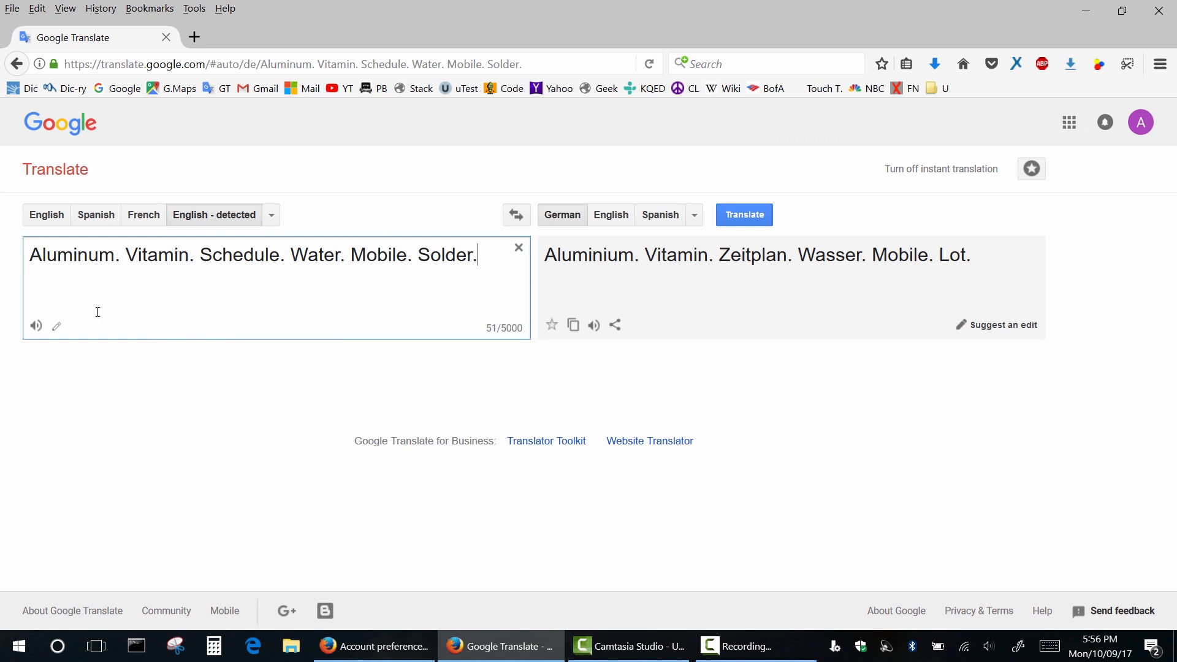
click(36, 325)
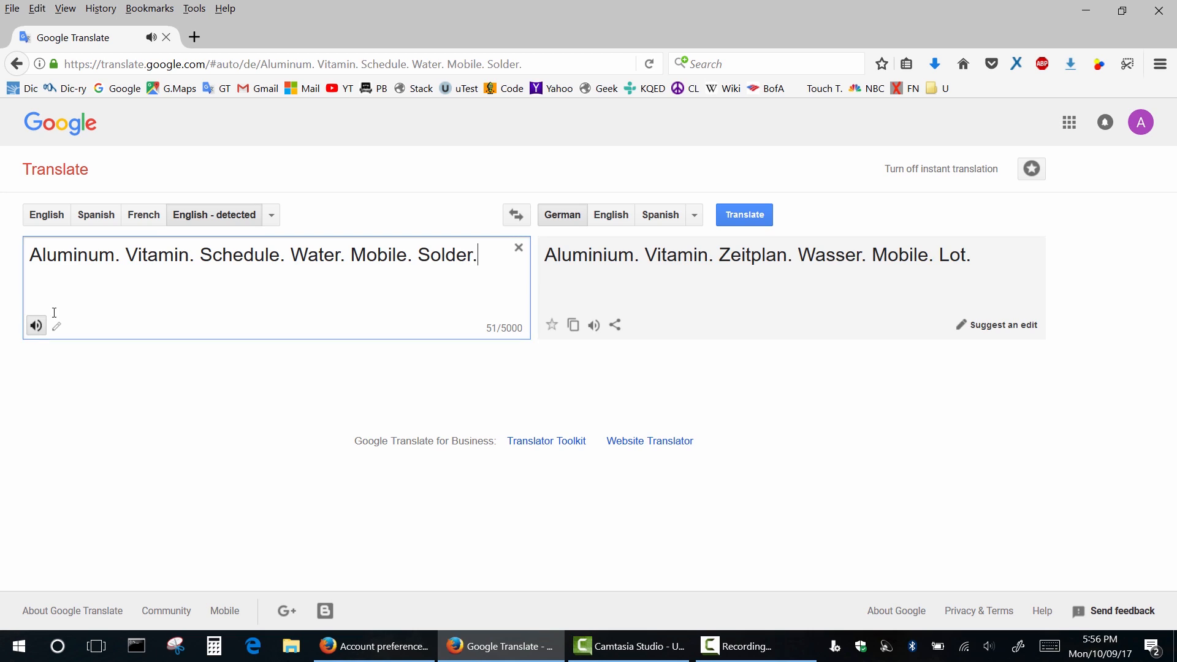
mouse_move(129, 261)
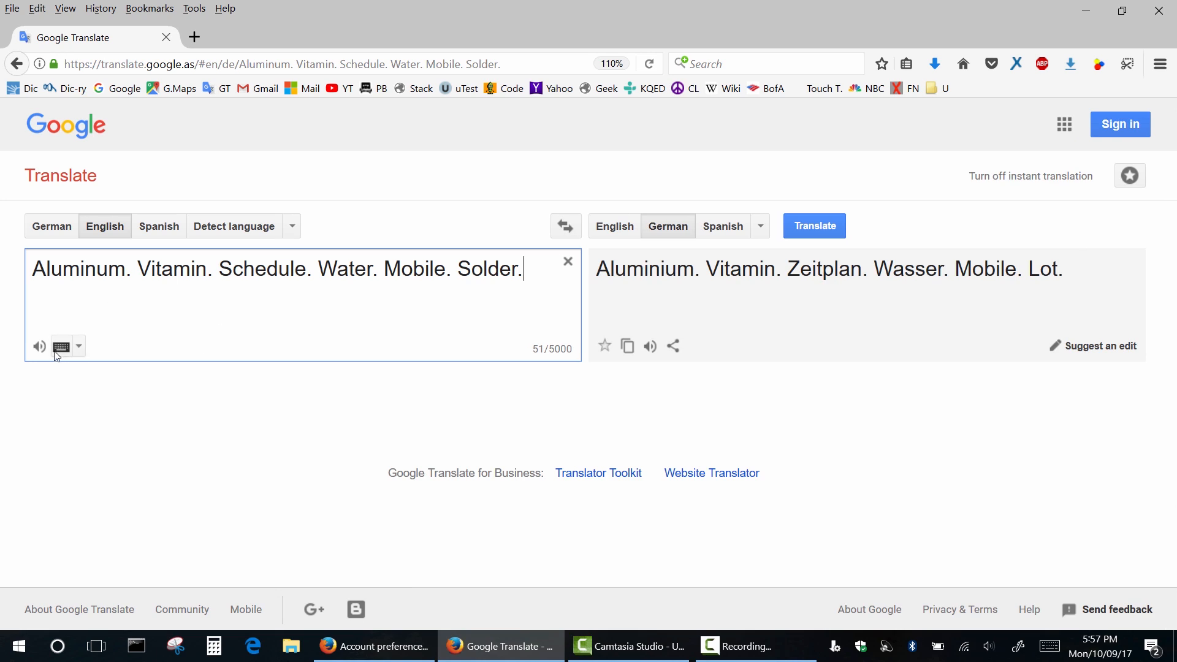
Step: On translate.google.as, play the English words aloud beside their German translation
click(40, 346)
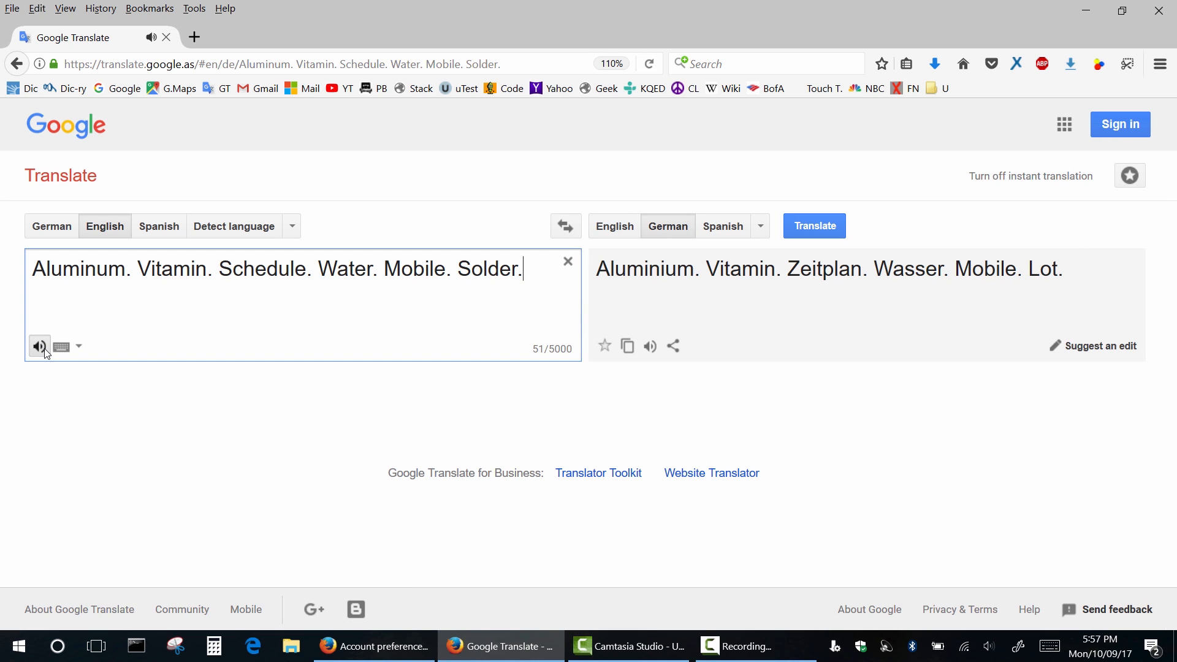
mouse_move(190, 405)
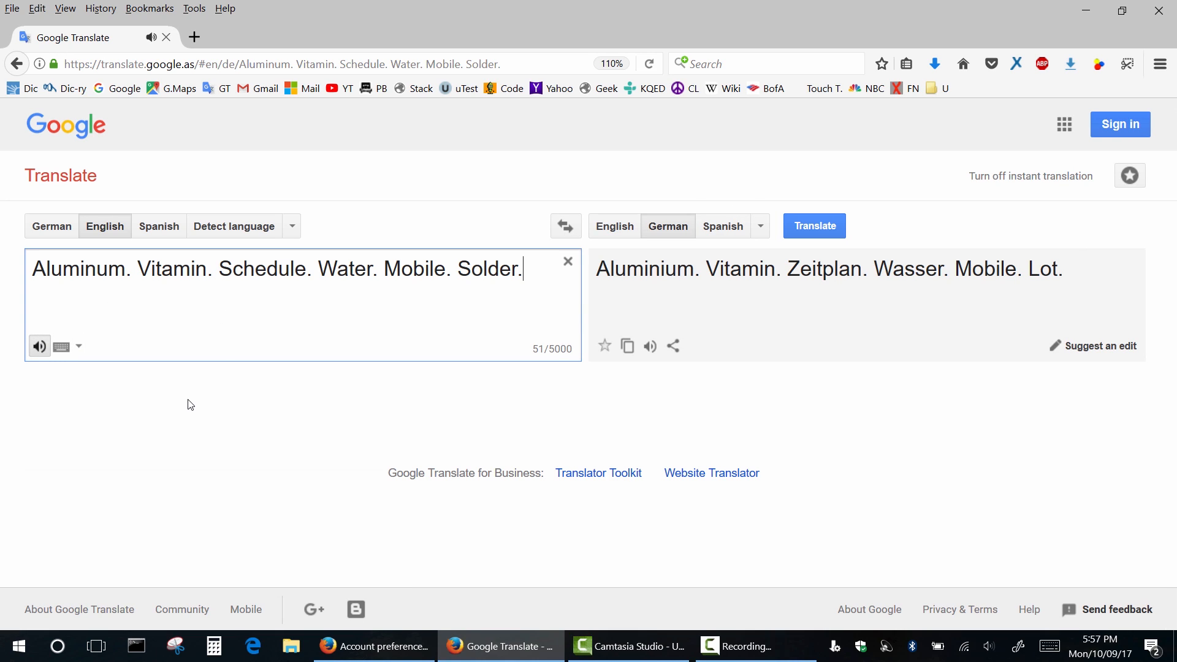
click(565, 226)
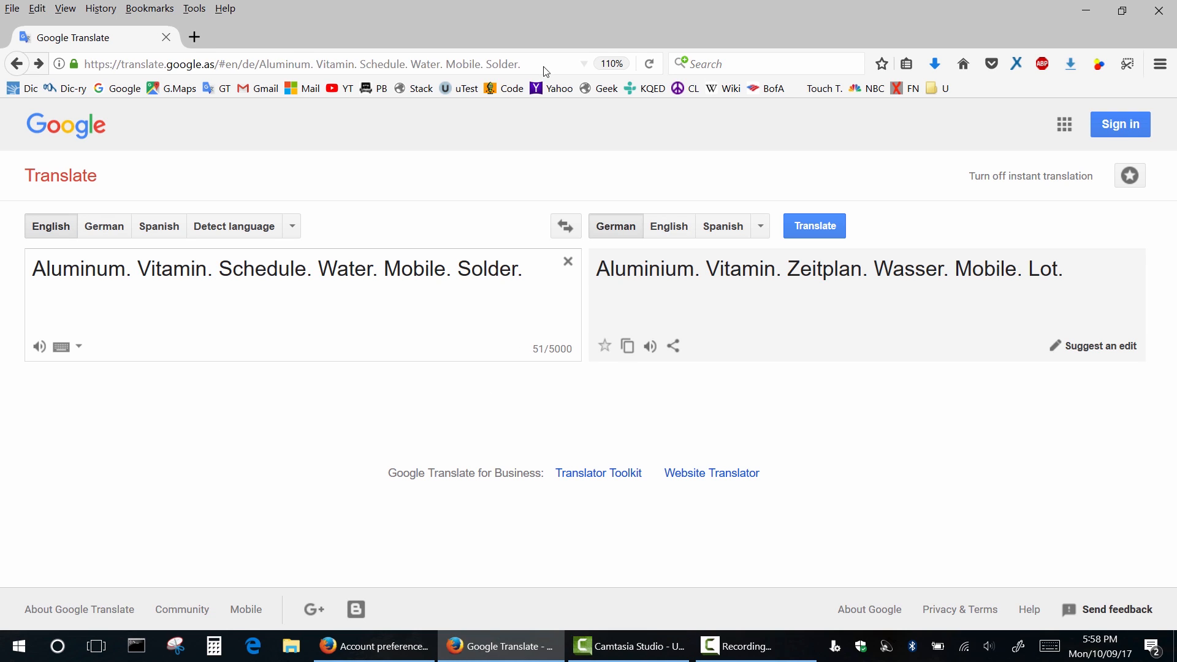